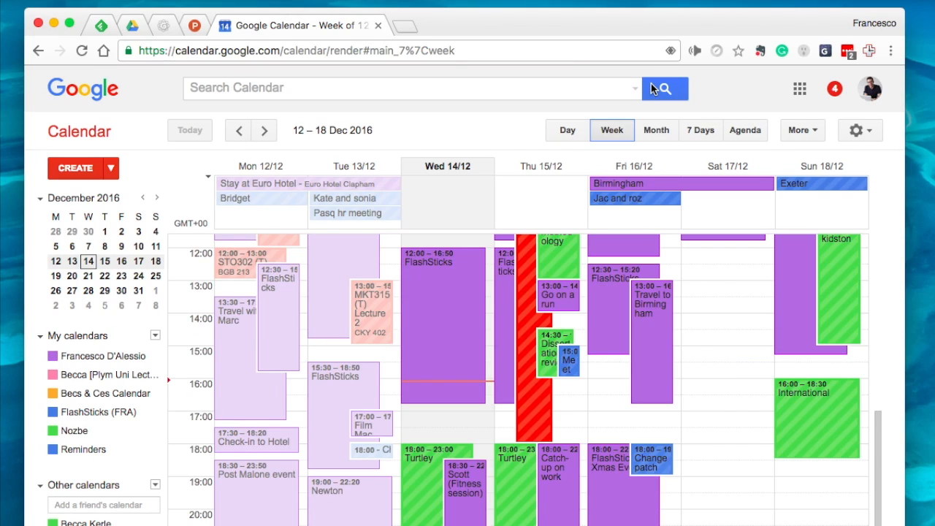
pyautogui.moveTo(488, 361)
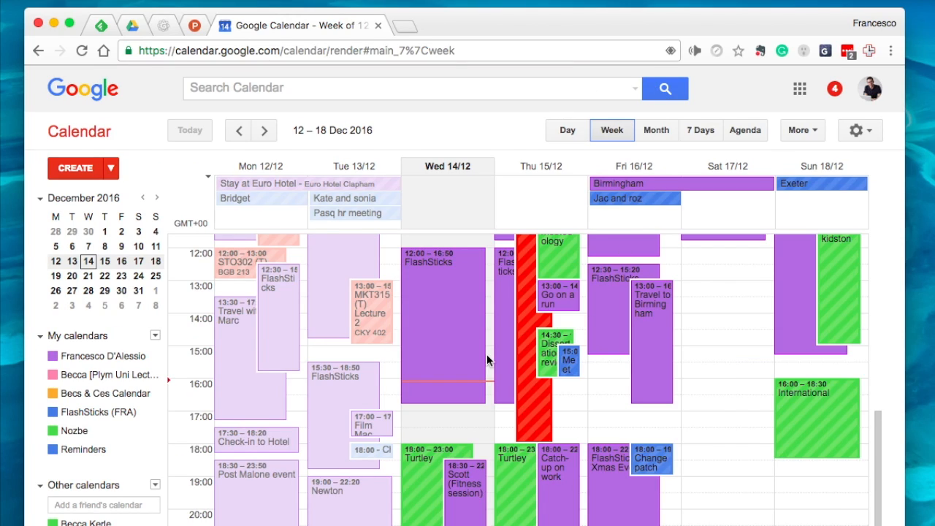
pyautogui.moveTo(503, 448)
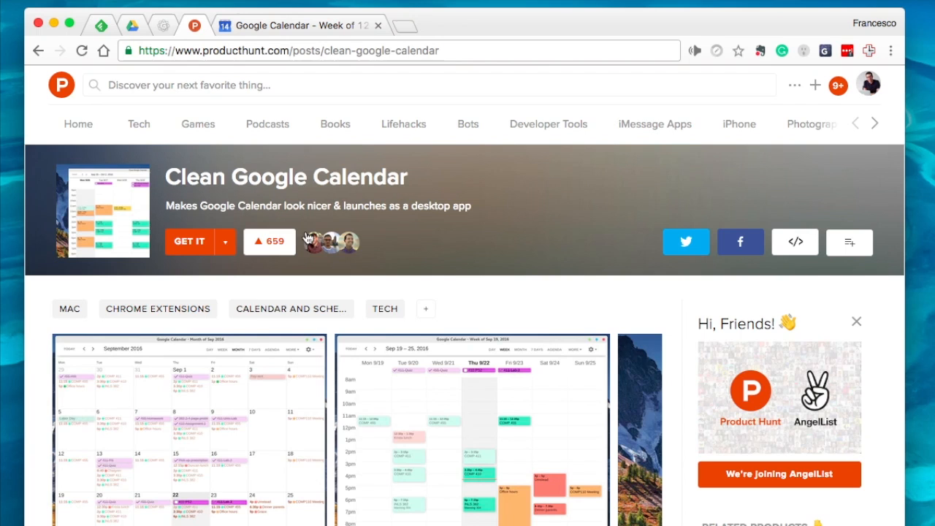
# - Expand the GET IT button's dropdown on the Clean Google Calendar Product Hunt page
pyautogui.click(230, 241)
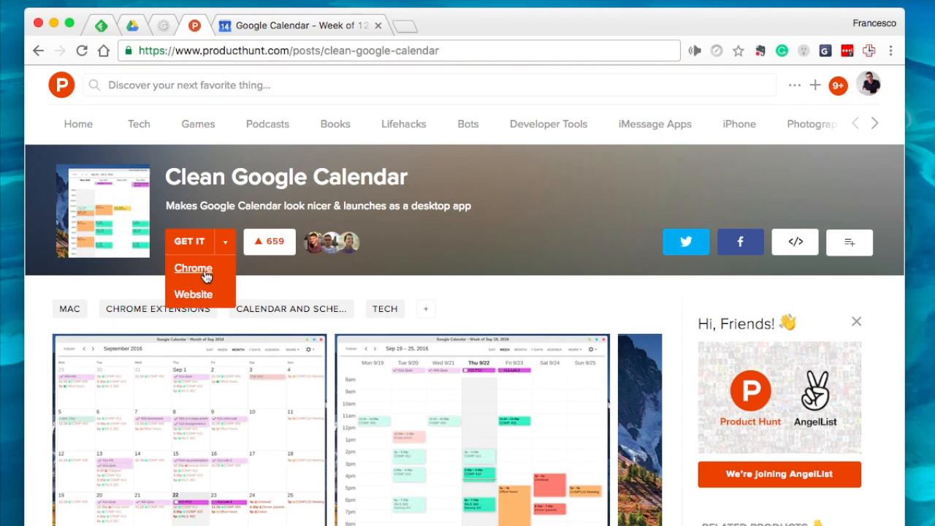
# - Choose Chrome from the GET IT options to reach the Chrome Web Store listing
pyautogui.click(193, 268)
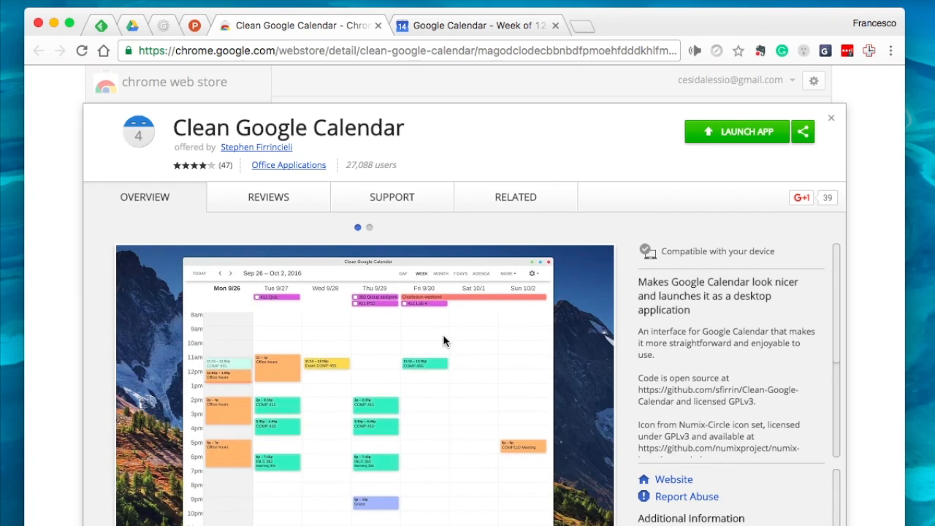
pyautogui.moveTo(495, 354)
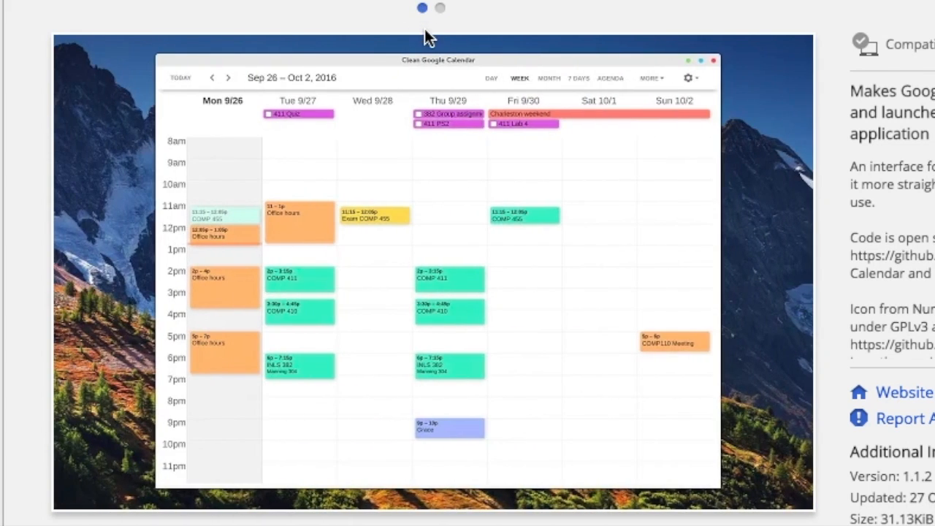
pyautogui.moveTo(550, 128)
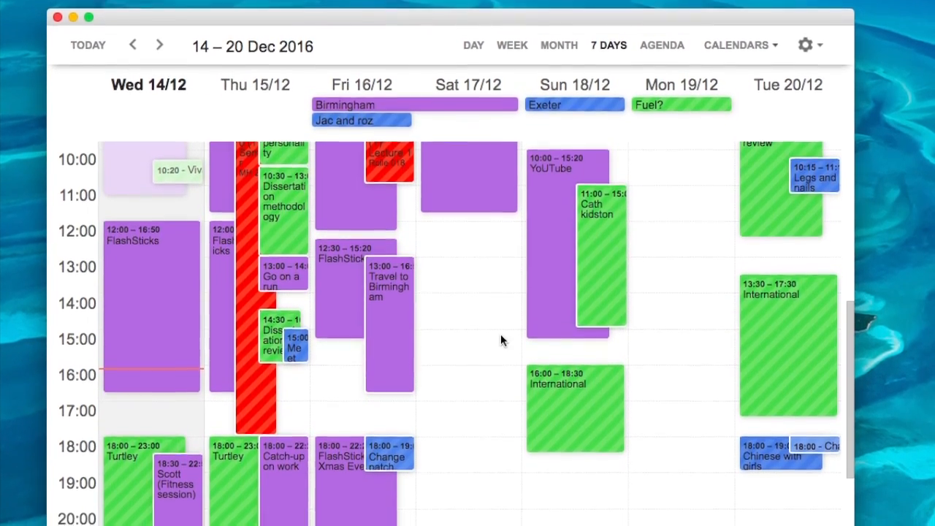
# - Scroll through the 14–20 Dec 2016 seven-day view in the app window
pyautogui.scroll(-3)
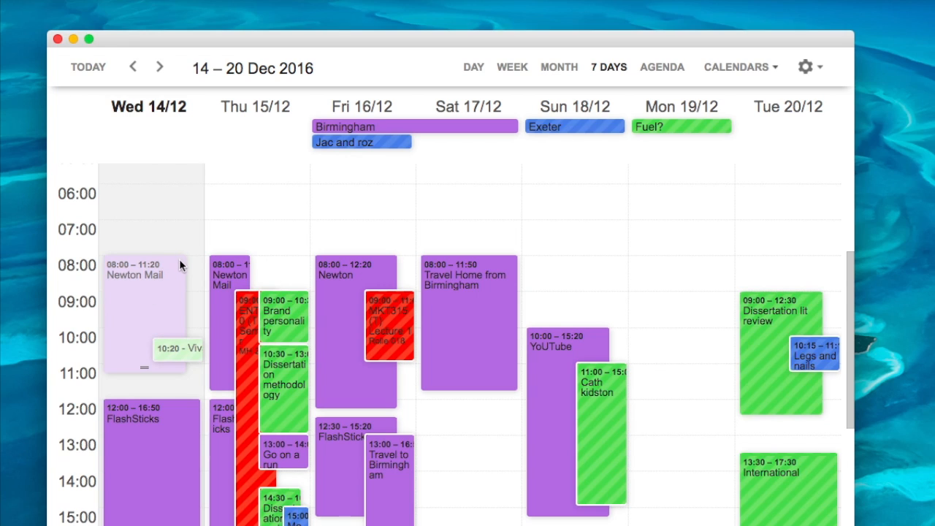
pyautogui.moveTo(187, 262)
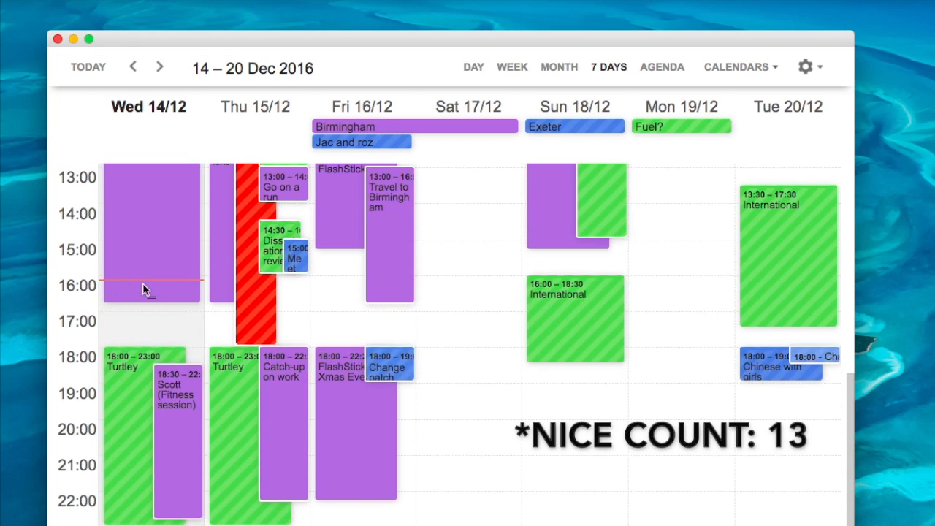
pyautogui.moveTo(559, 67)
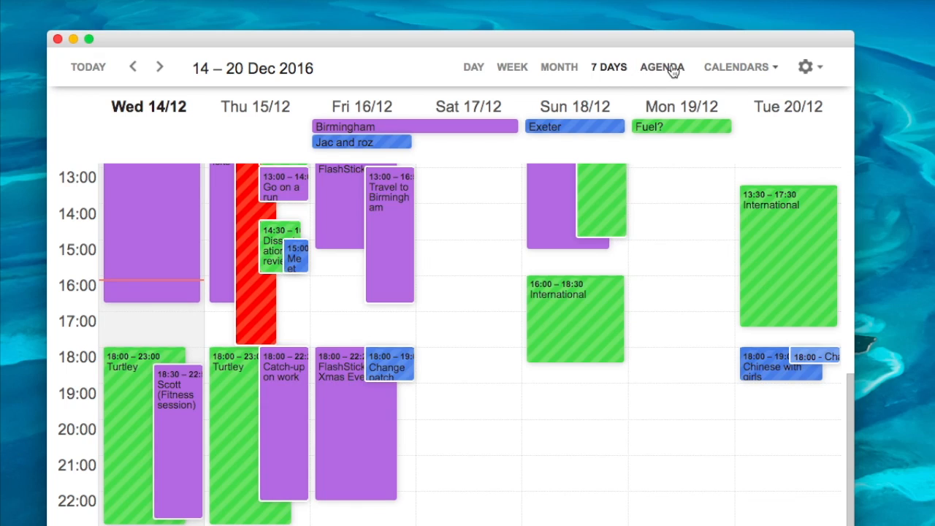
# - Show the calendars list, then open Wednesday's FlashSticks event (12:00–16:50) details
pyautogui.click(740, 66)
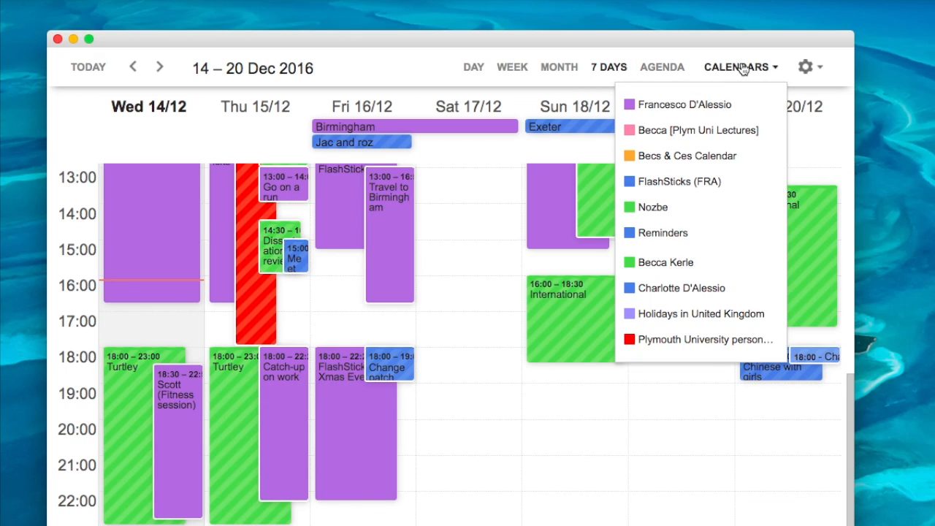
pyautogui.click(736, 67)
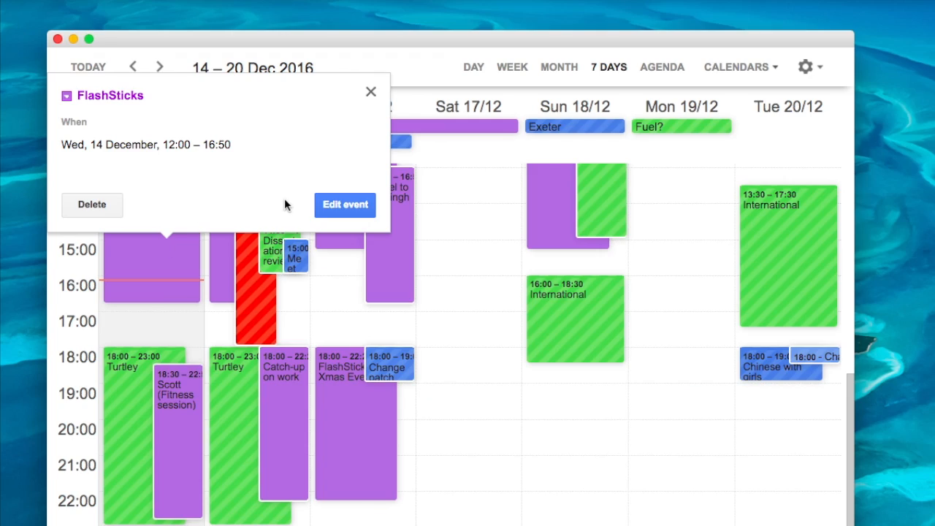
# - Dismiss the FlashSticks event popup to reveal the full 14–20 Dec grid
pyautogui.click(371, 91)
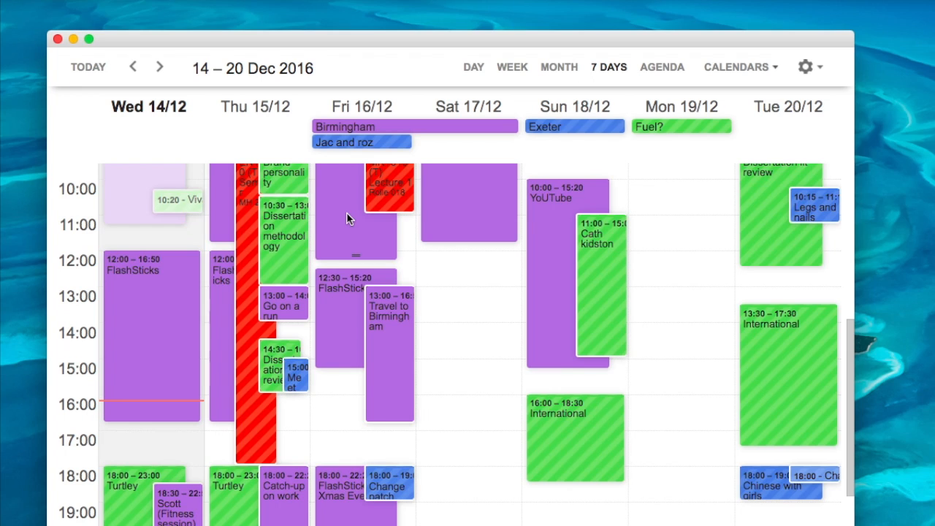
pyautogui.scroll(-3)
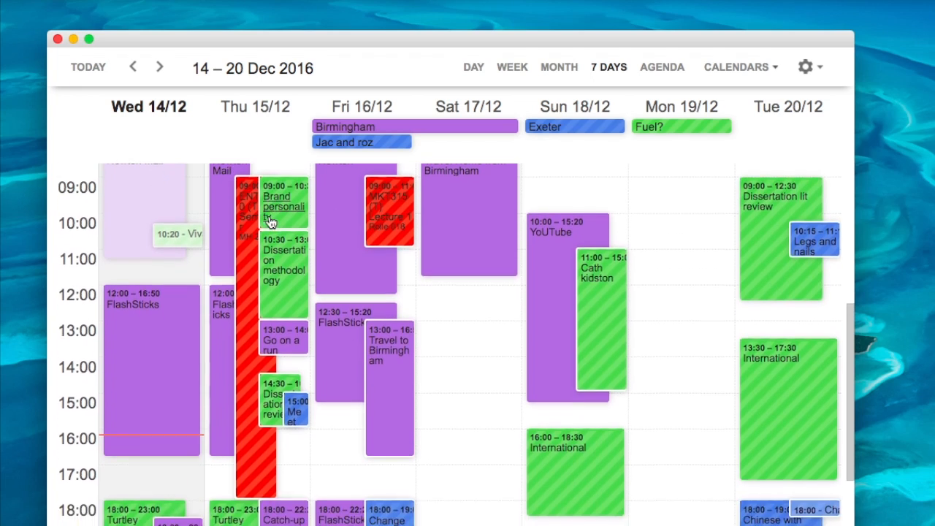
pyautogui.scroll(-3)
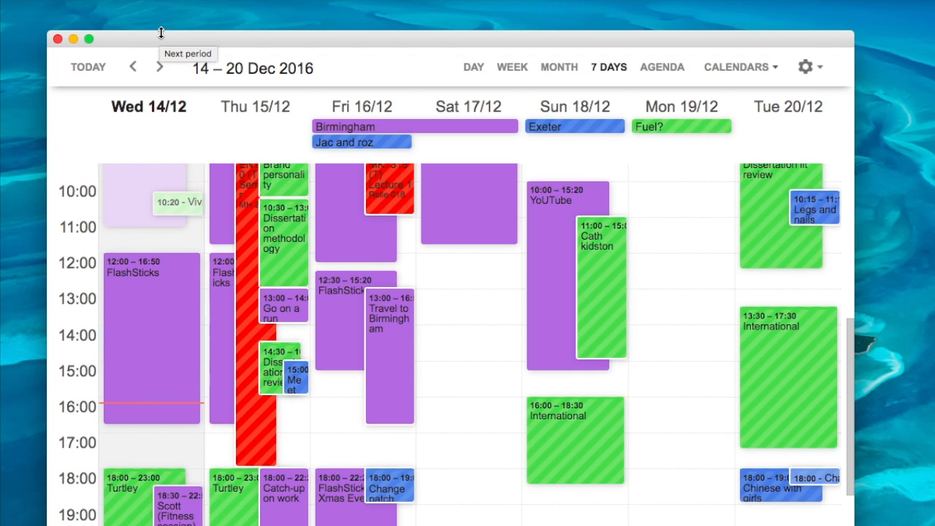
pyautogui.moveTo(317, 128)
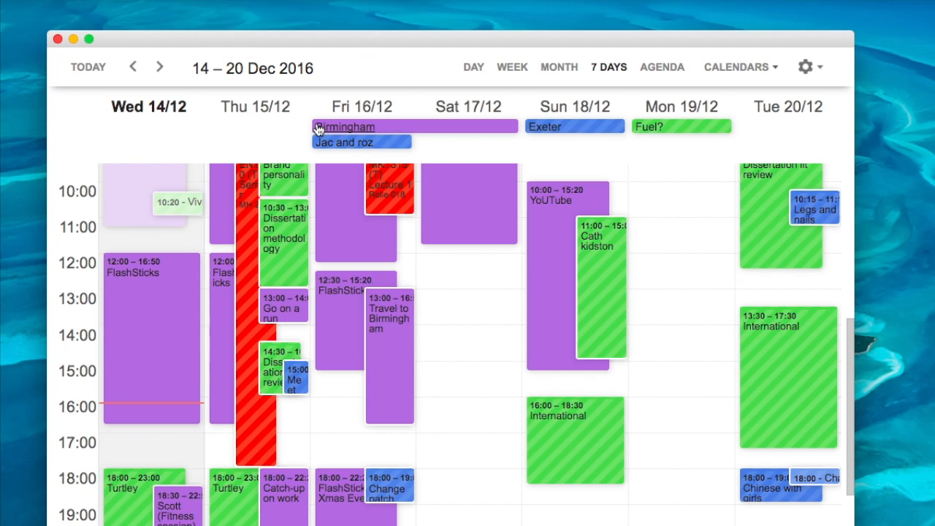
pyautogui.moveTo(378, 224)
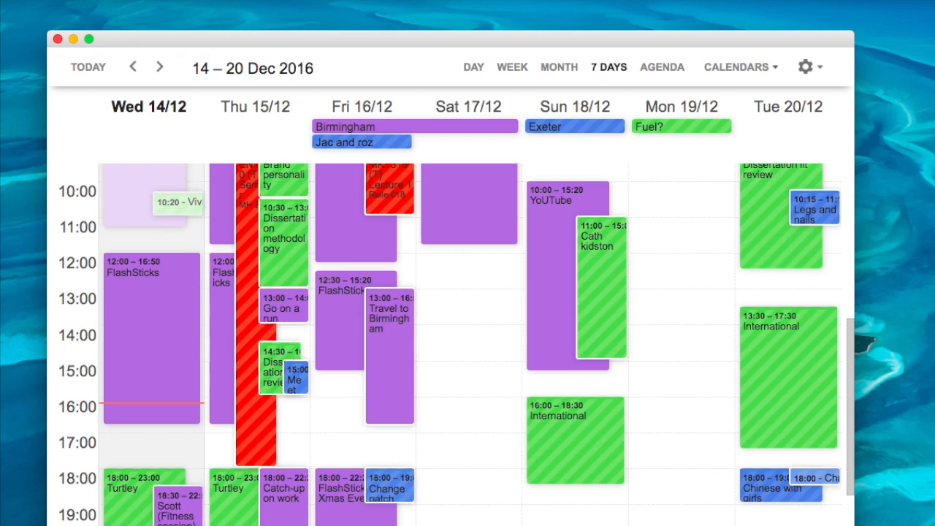
pyautogui.moveTo(243, 368)
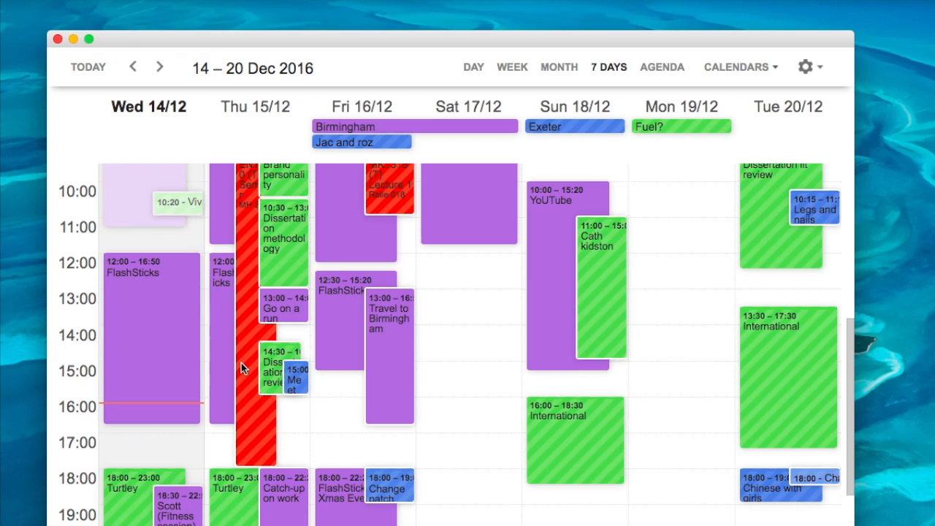